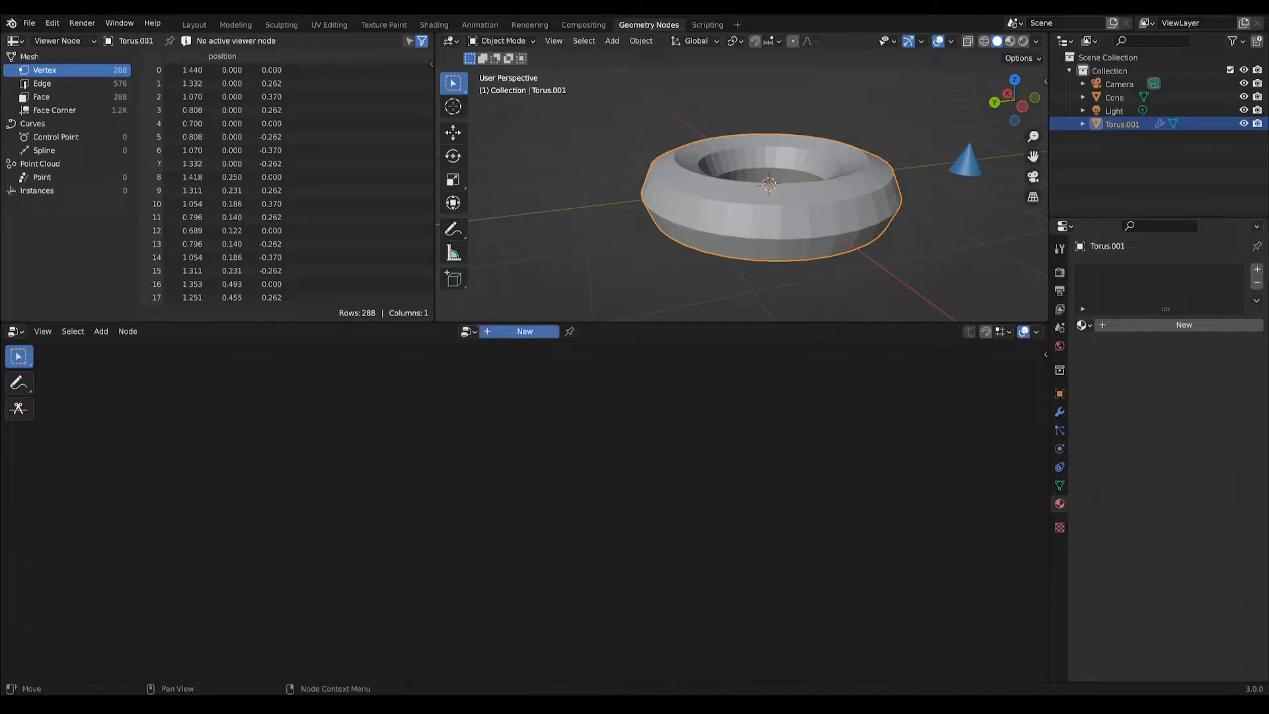
- Create a new geometry node tree on the torus and add a Mesh to Points node
left_click(524, 331)
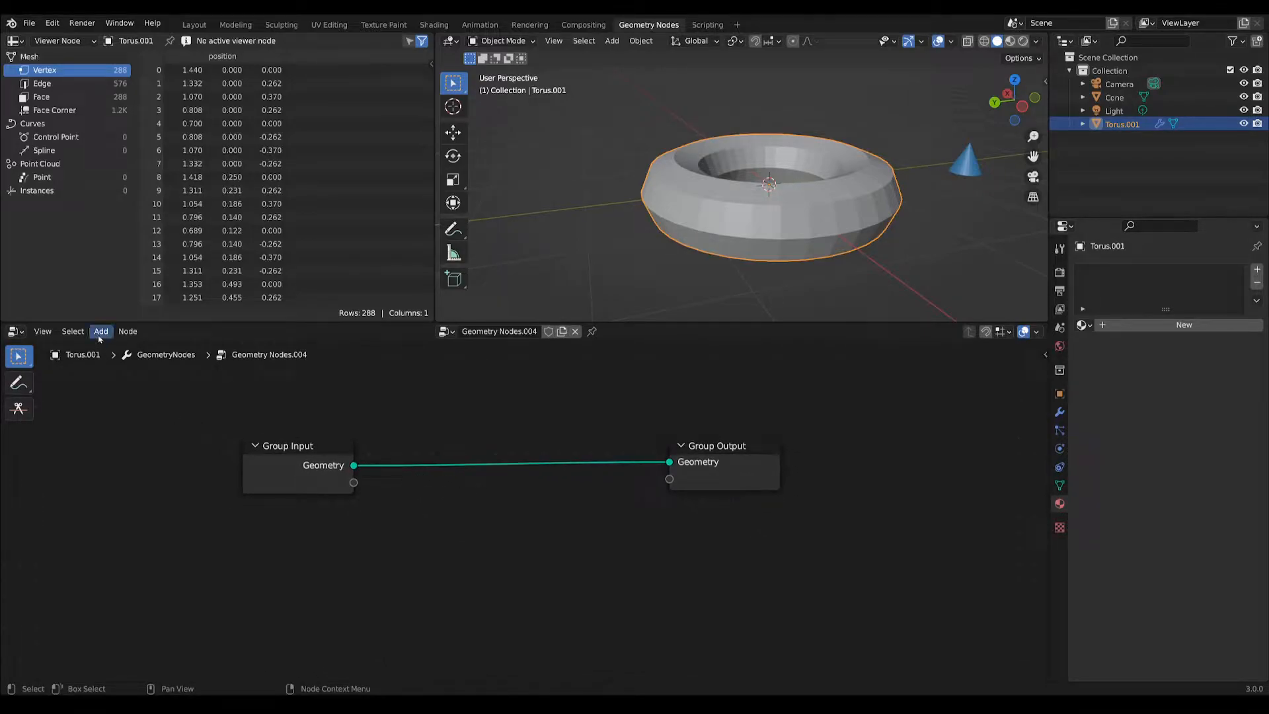
left_click(100, 331)
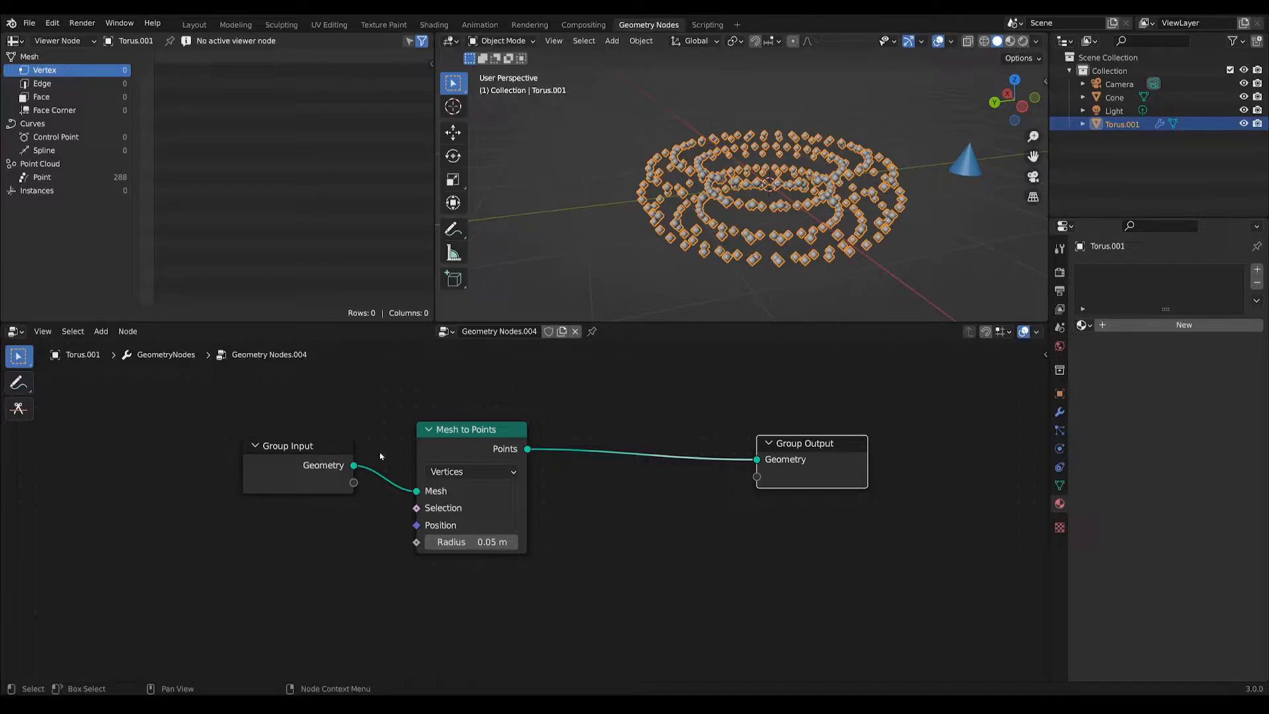
- Add an Instance on Points node to place Cone copies on the torus points
left_click(101, 331)
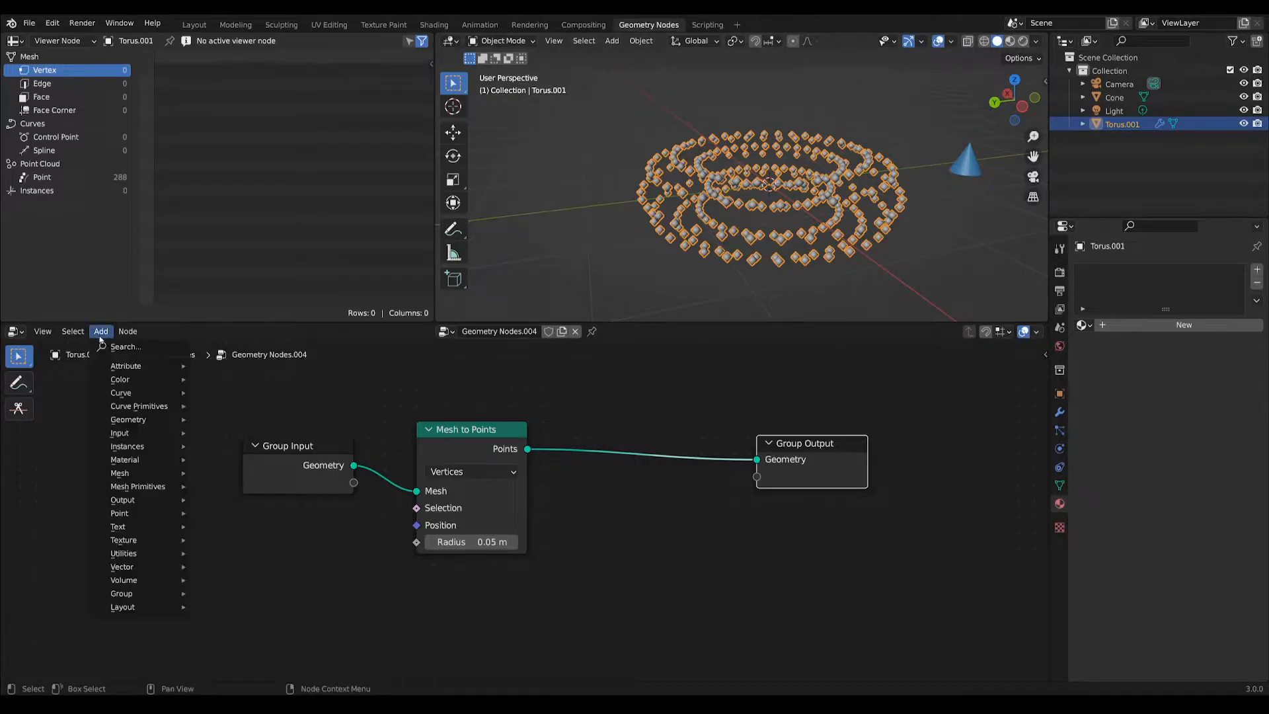
mouse_move(128, 420)
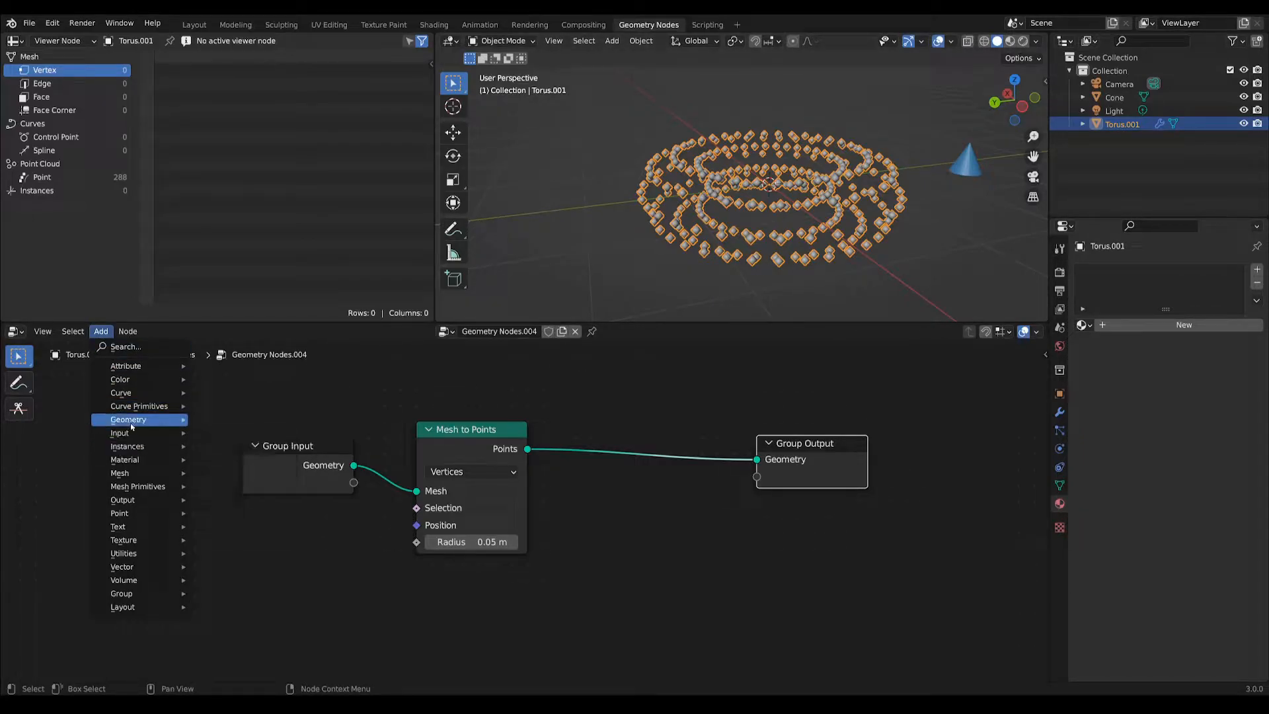
mouse_move(127, 446)
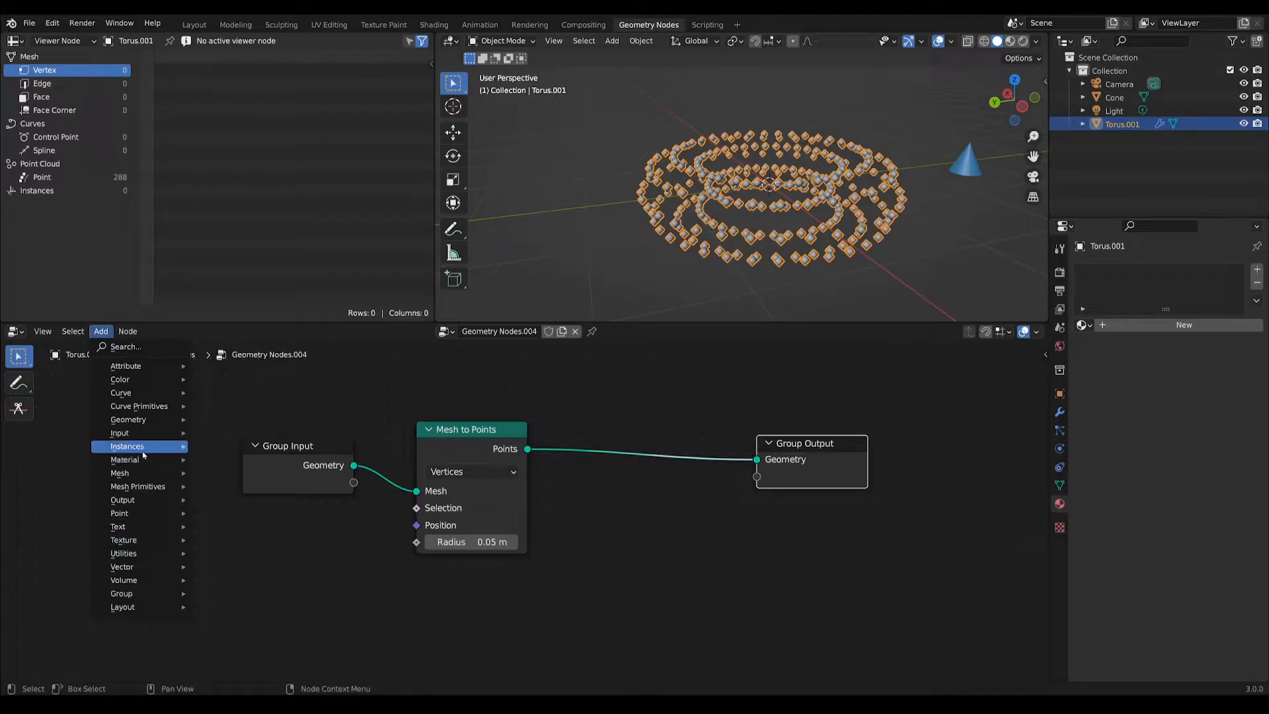
left_click(126, 446)
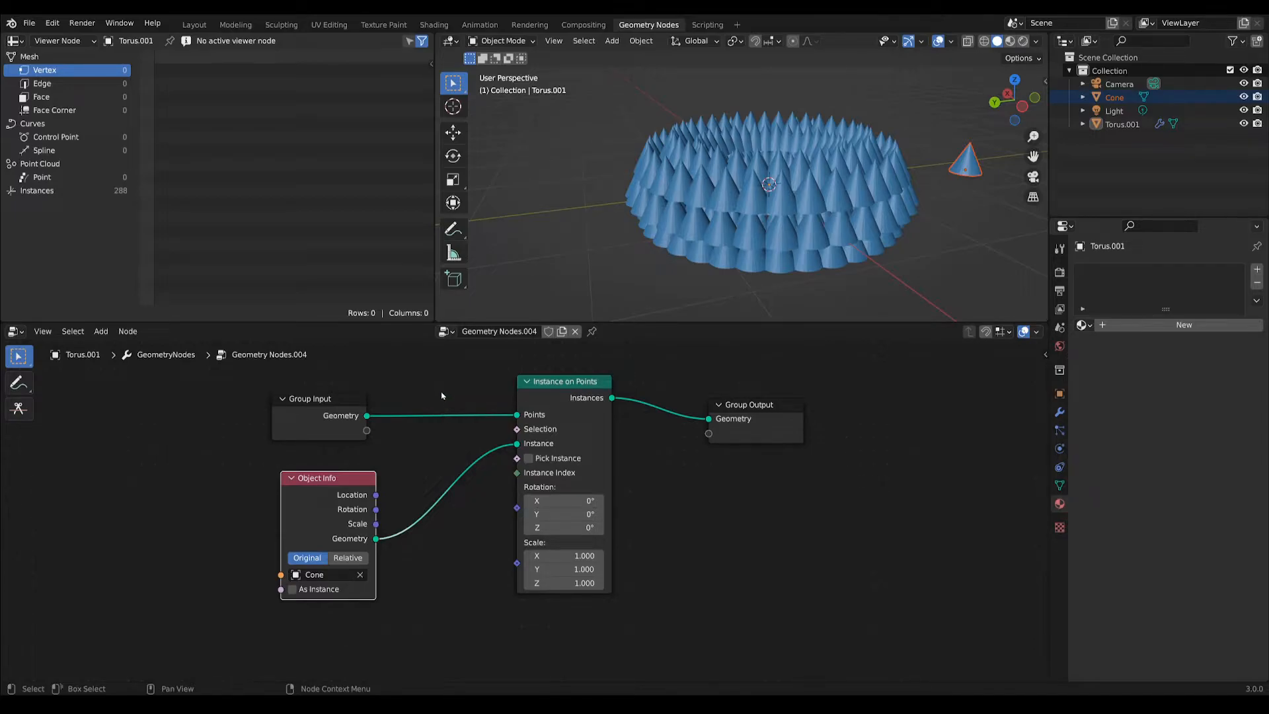
mouse_move(454, 405)
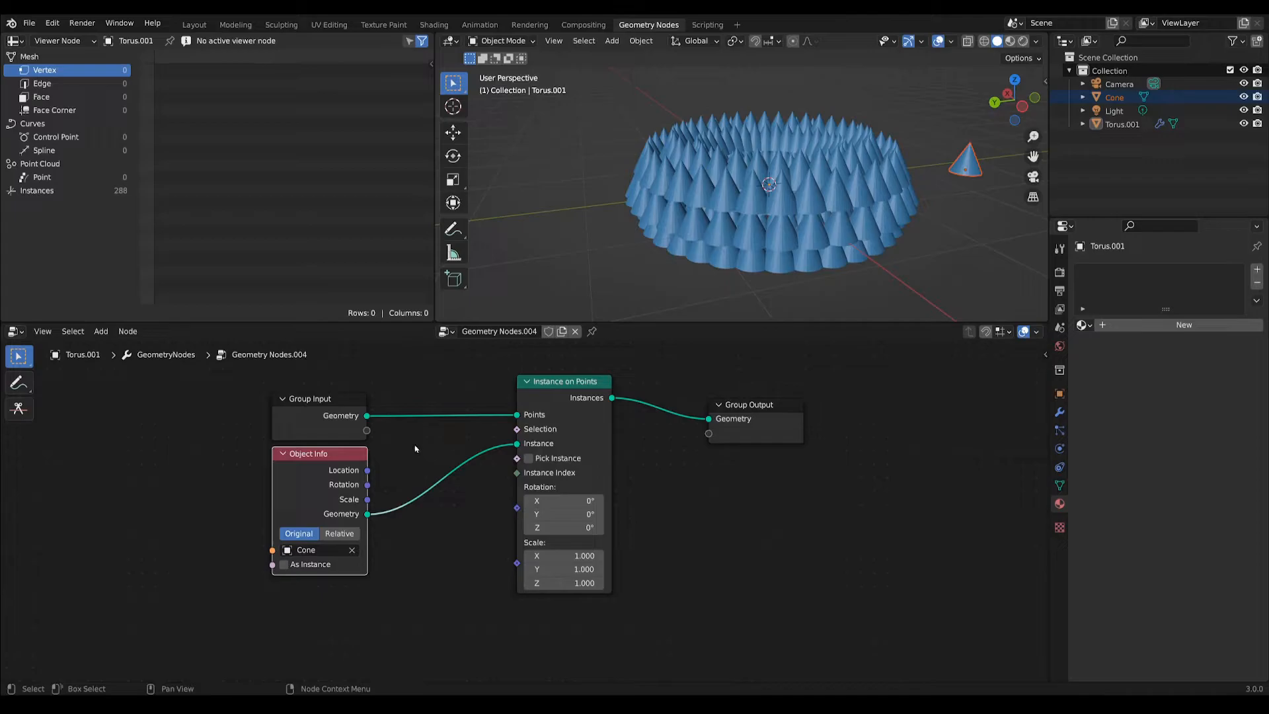
- Add Normal and Align Euler to Vector nodes, feeding the normals into the Vector input
left_click(100, 331)
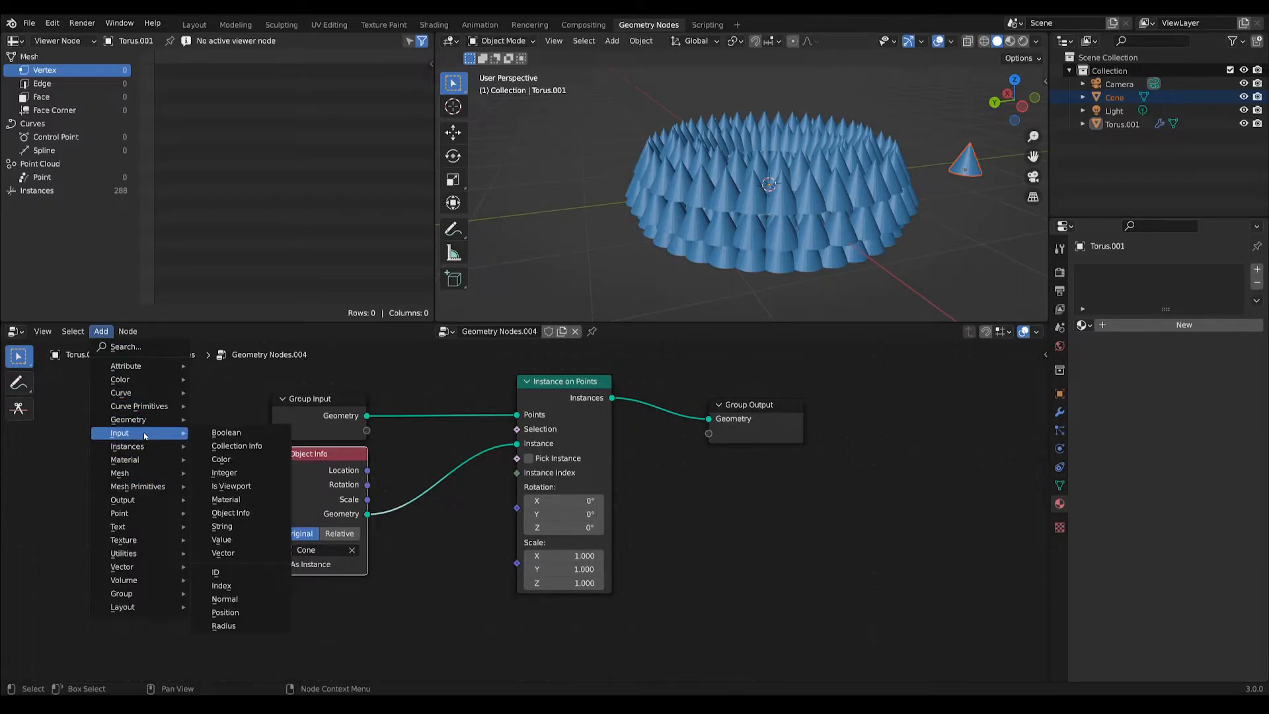
left_click(224, 598)
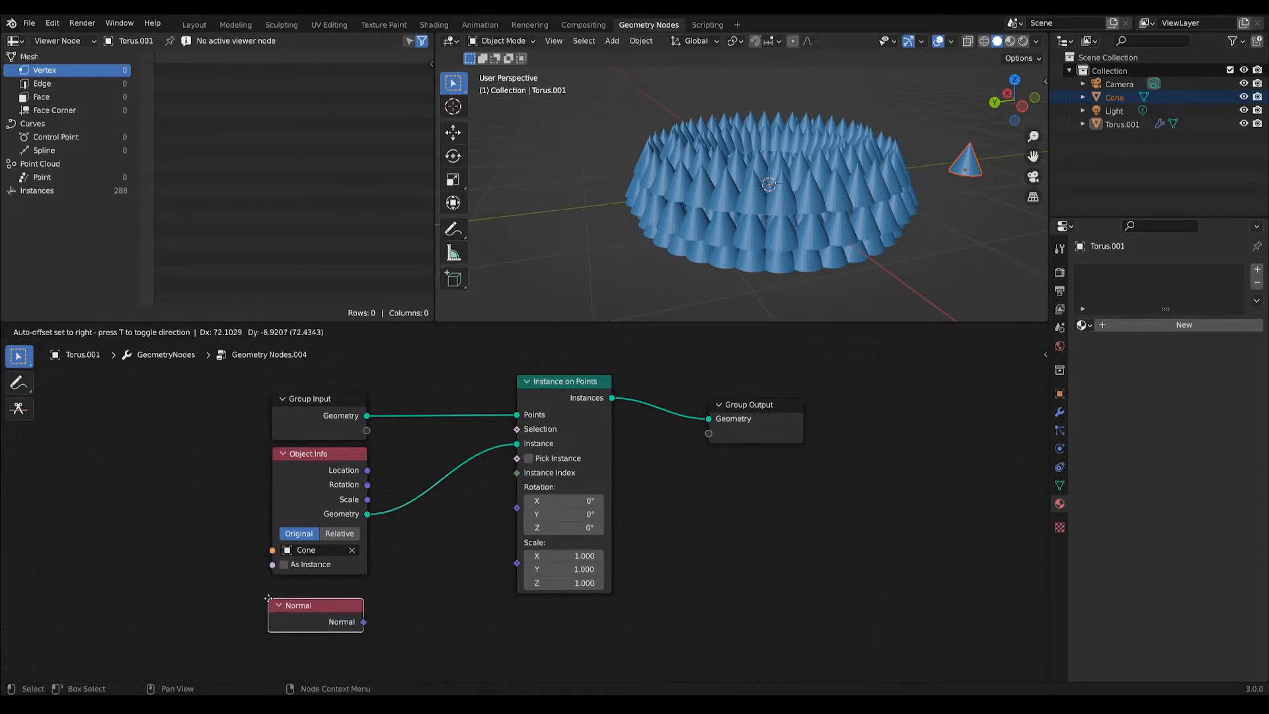
left_click(100, 331)
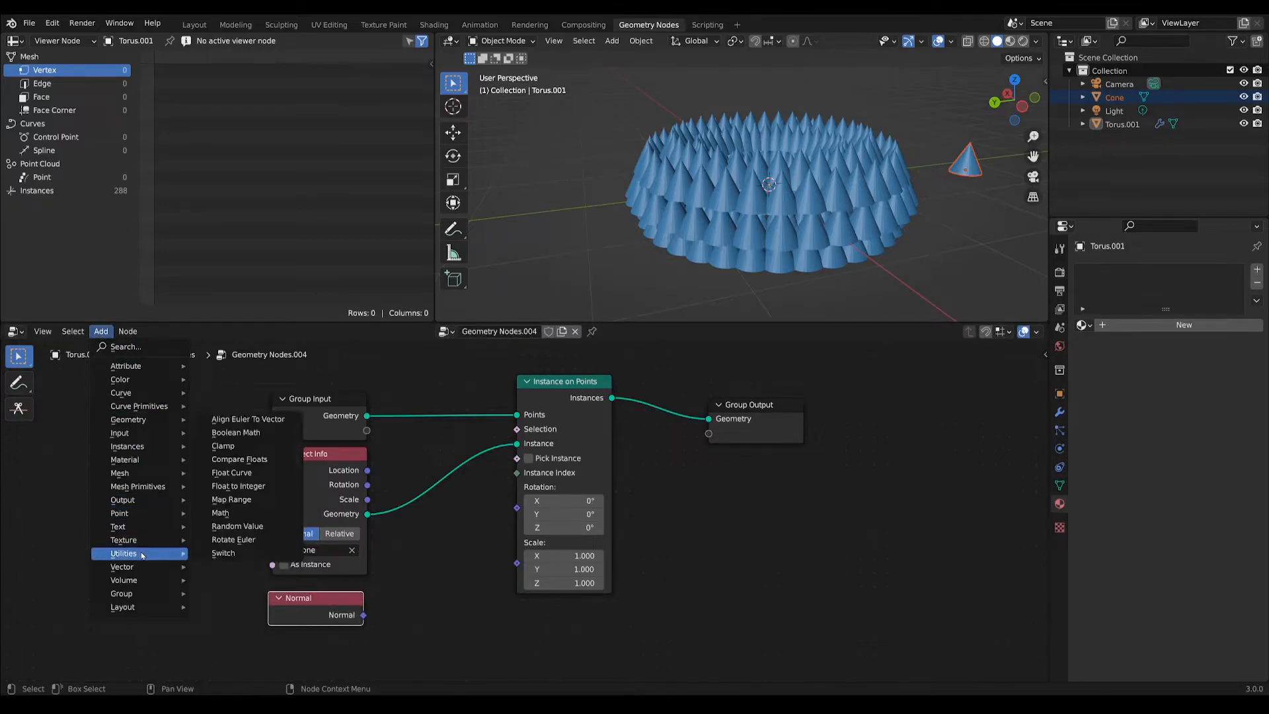
left_click(248, 419)
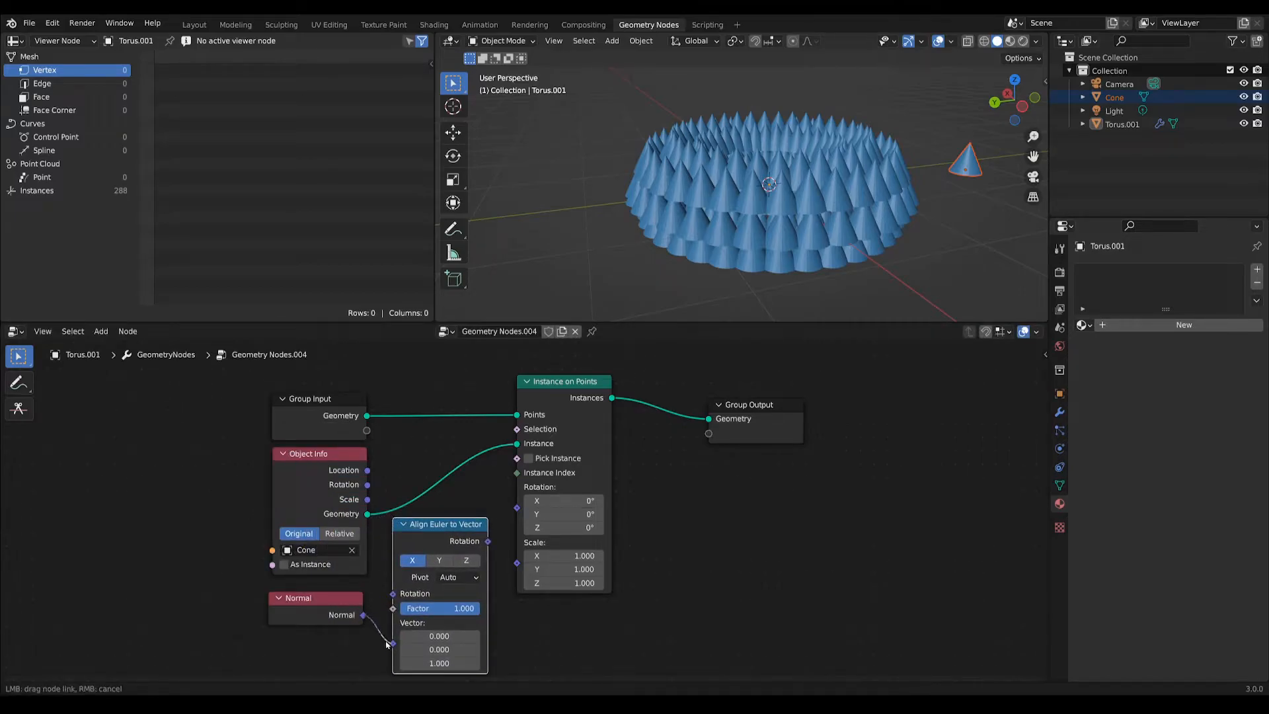
left_click(466, 560)
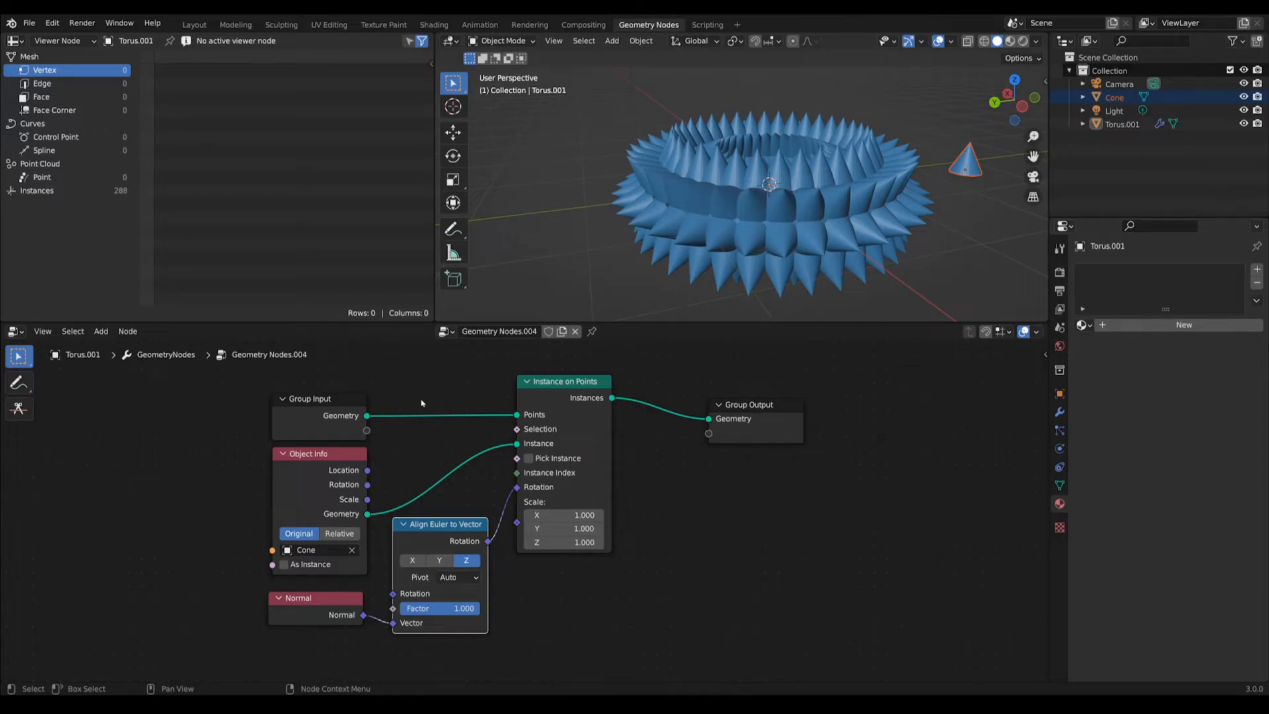
mouse_move(440, 405)
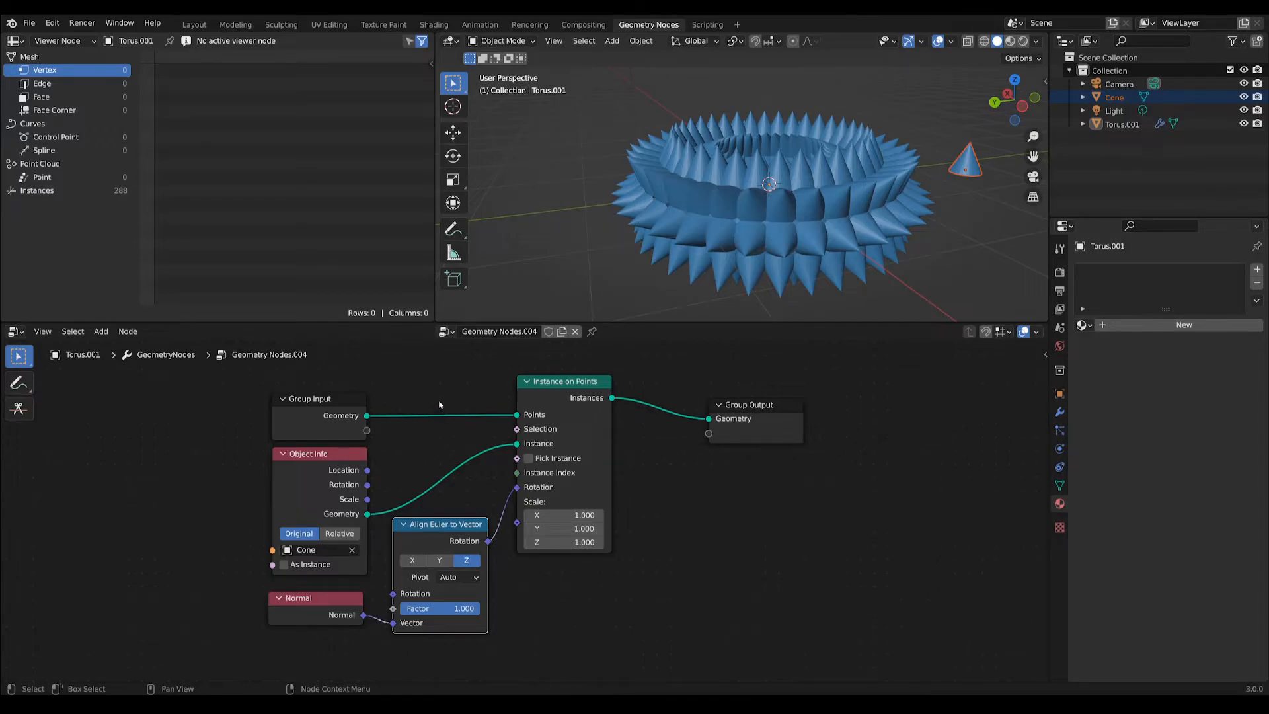
mouse_move(490, 399)
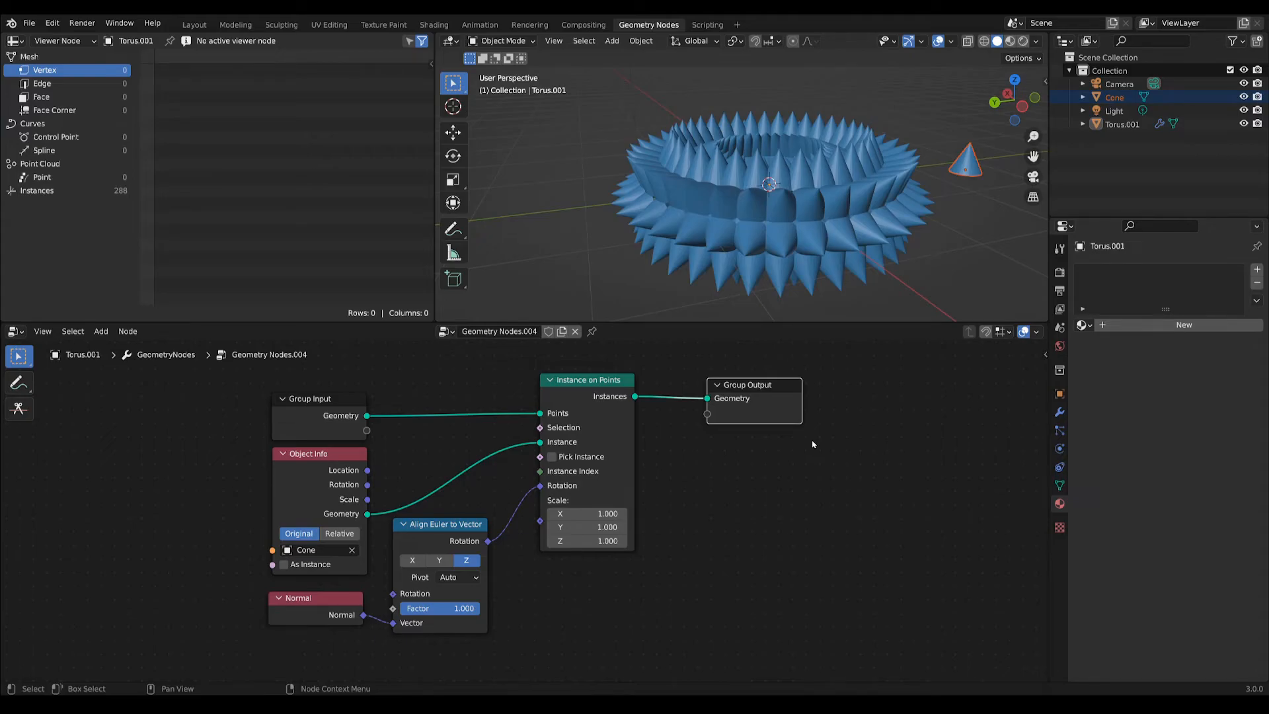
mouse_move(841, 487)
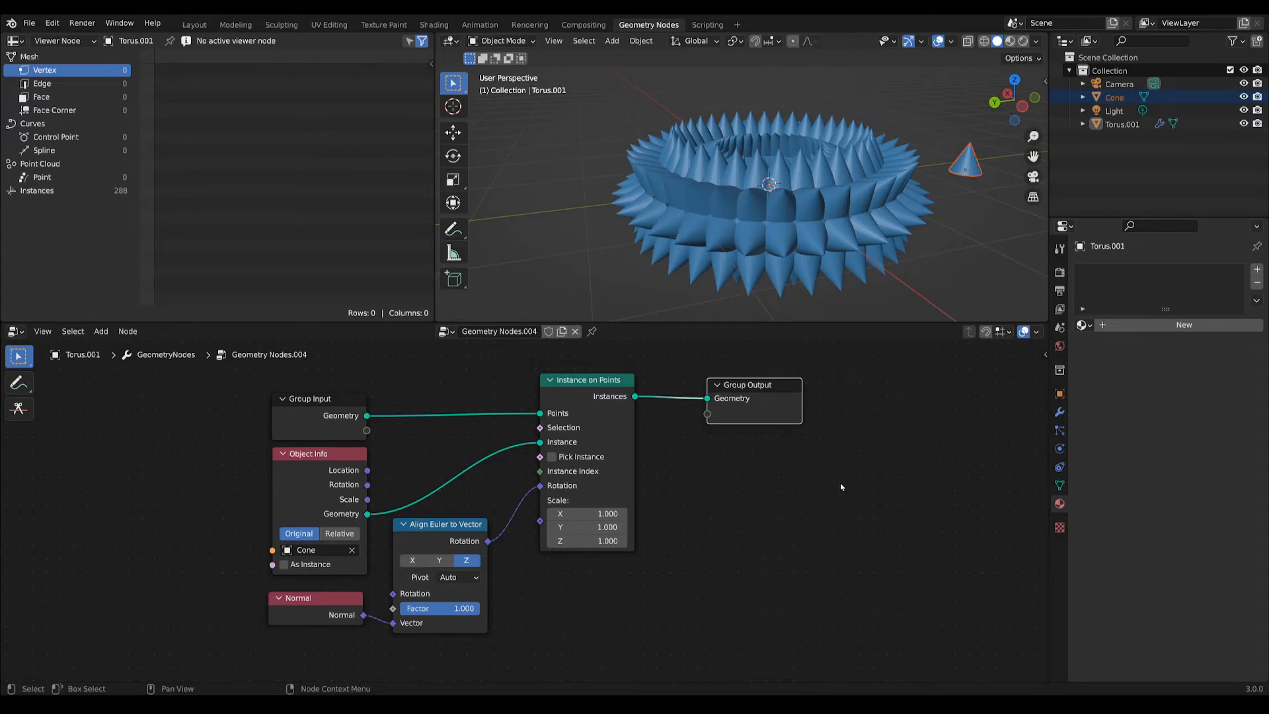